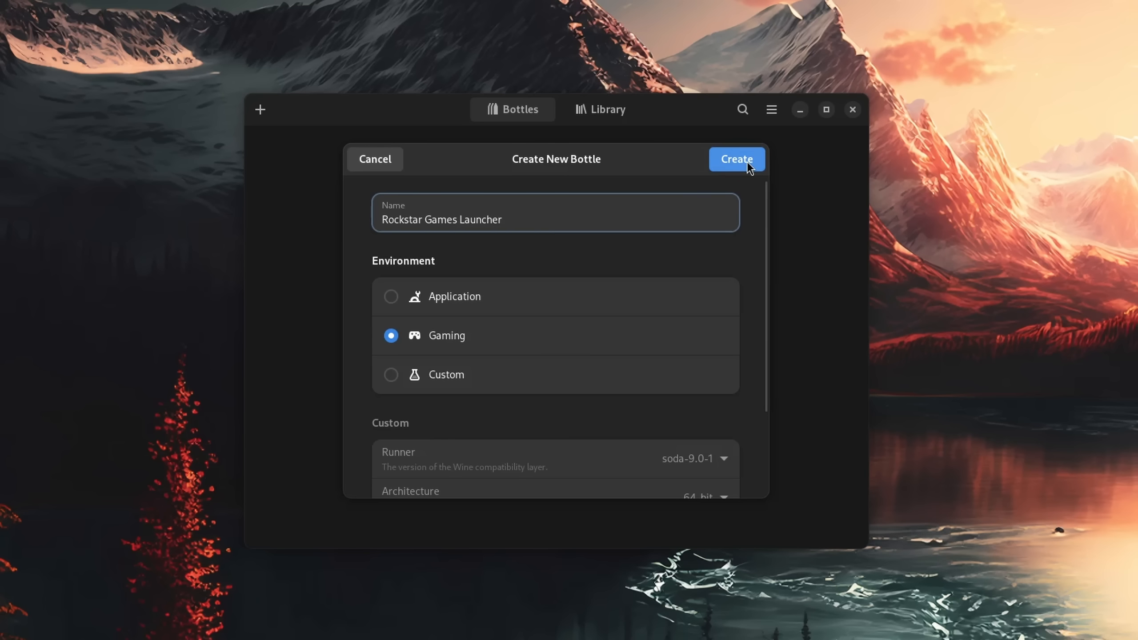
Step: Create the Rockstar Games Launcher Gaming bottle and delete the Some Game Launcher bottle
left_click(735, 159)
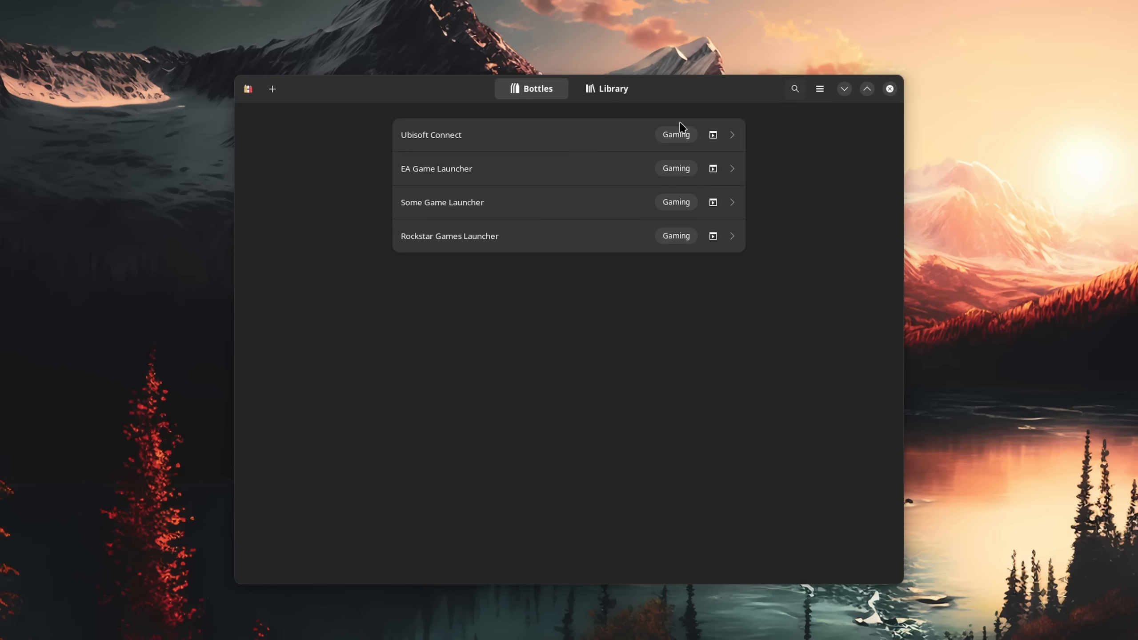
mouse_move(750, 295)
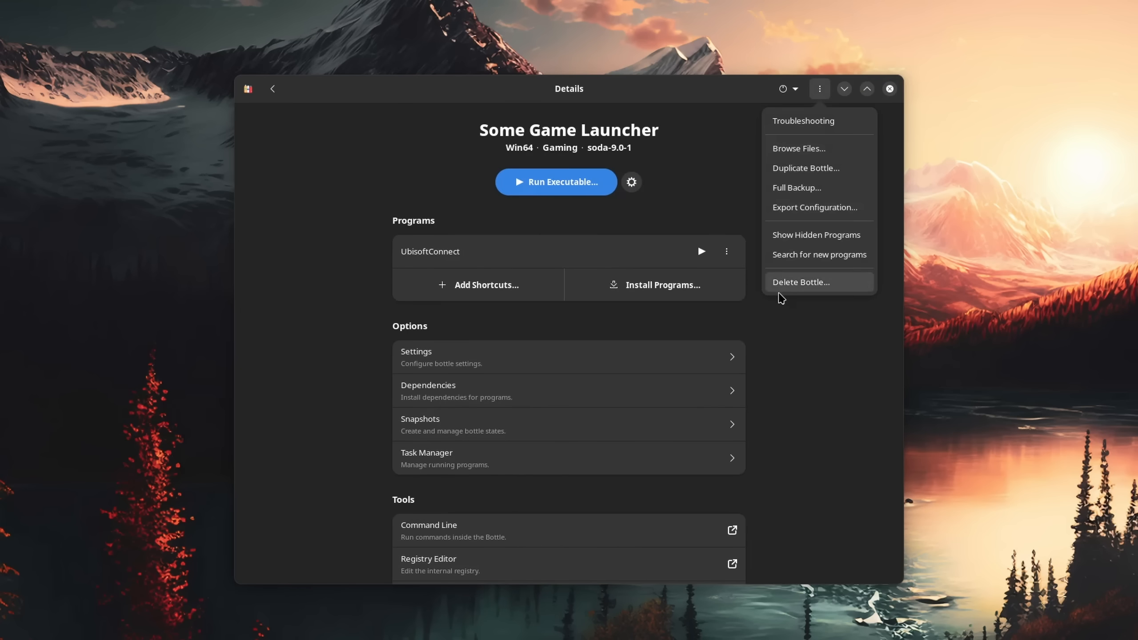
left_click(272, 88)
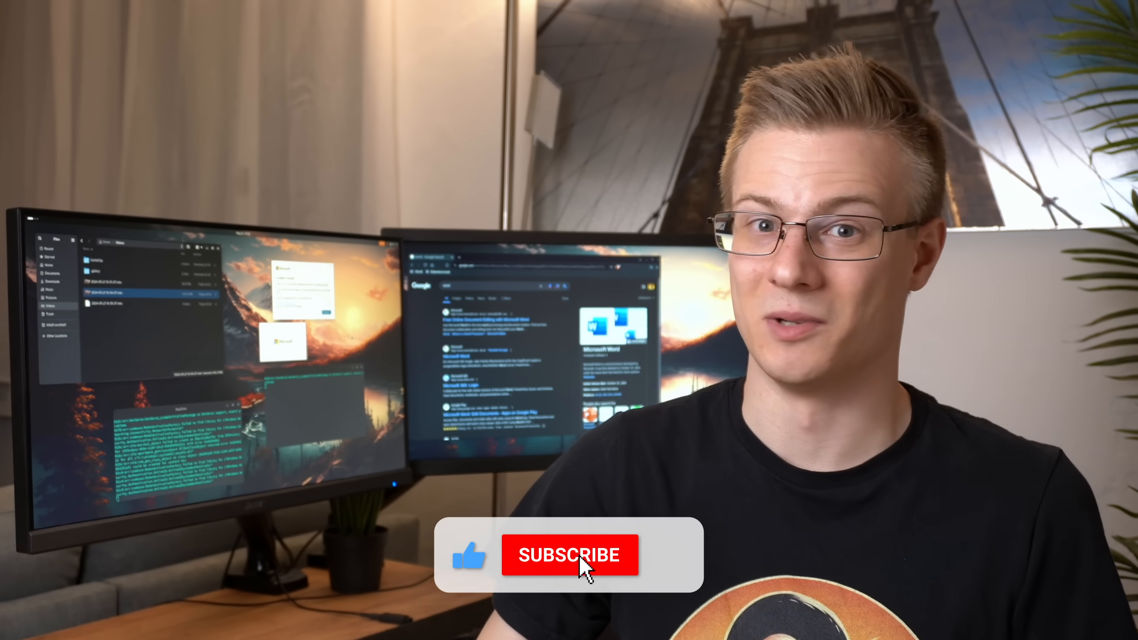
left_click(570, 556)
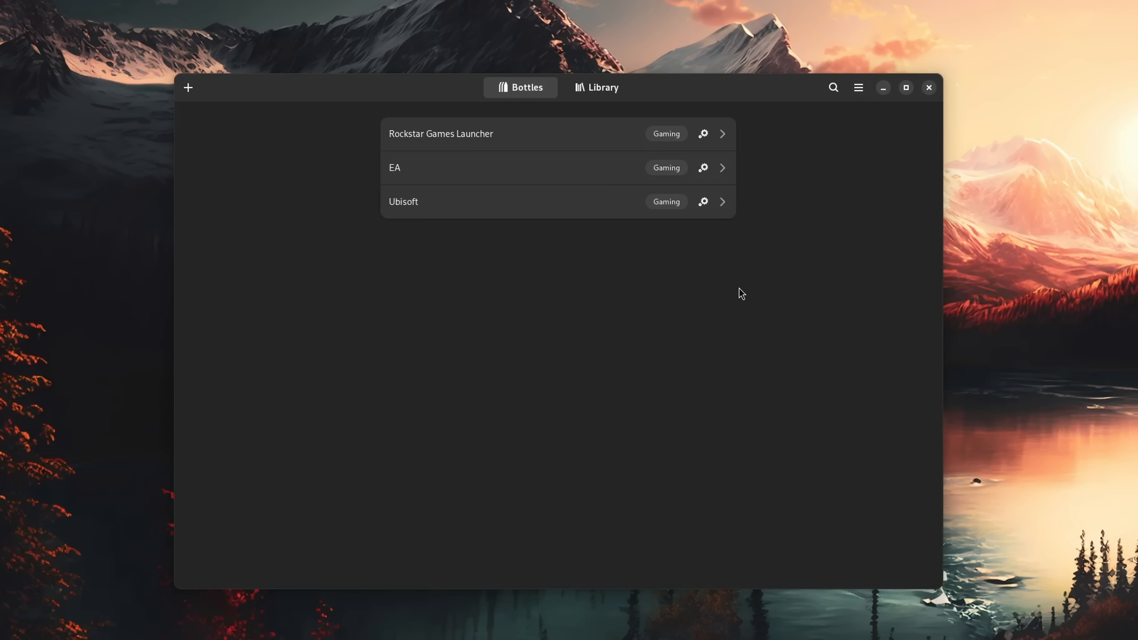
Step: Create a bottle named 'Microsoft Office' using the Application environment
type("M")
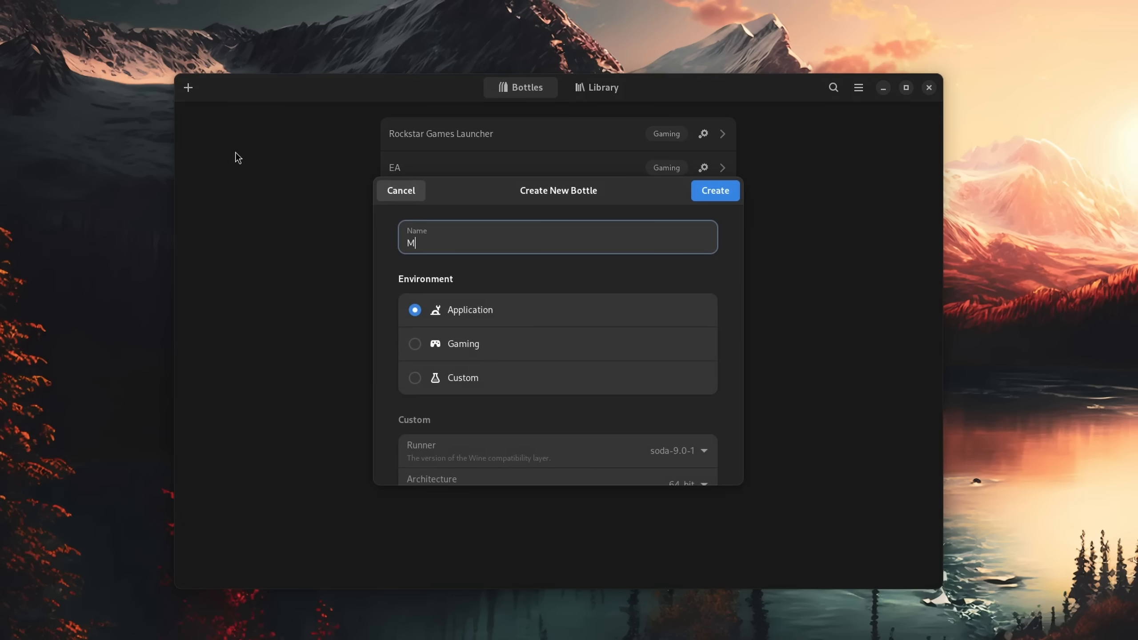
type("icrosoft Office")
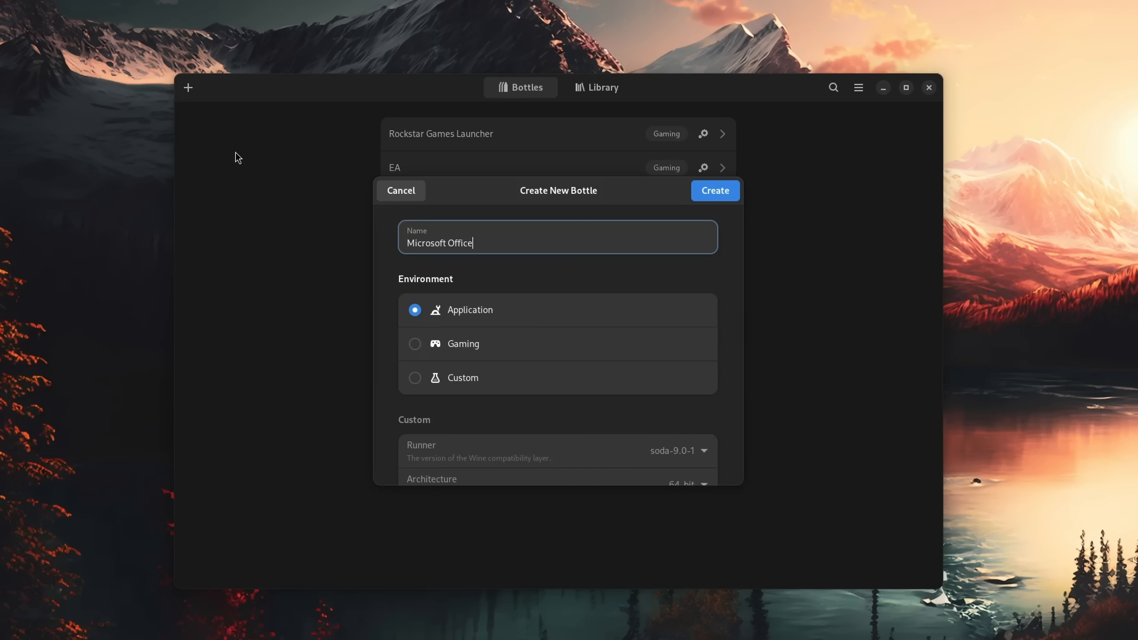
left_click(714, 190)
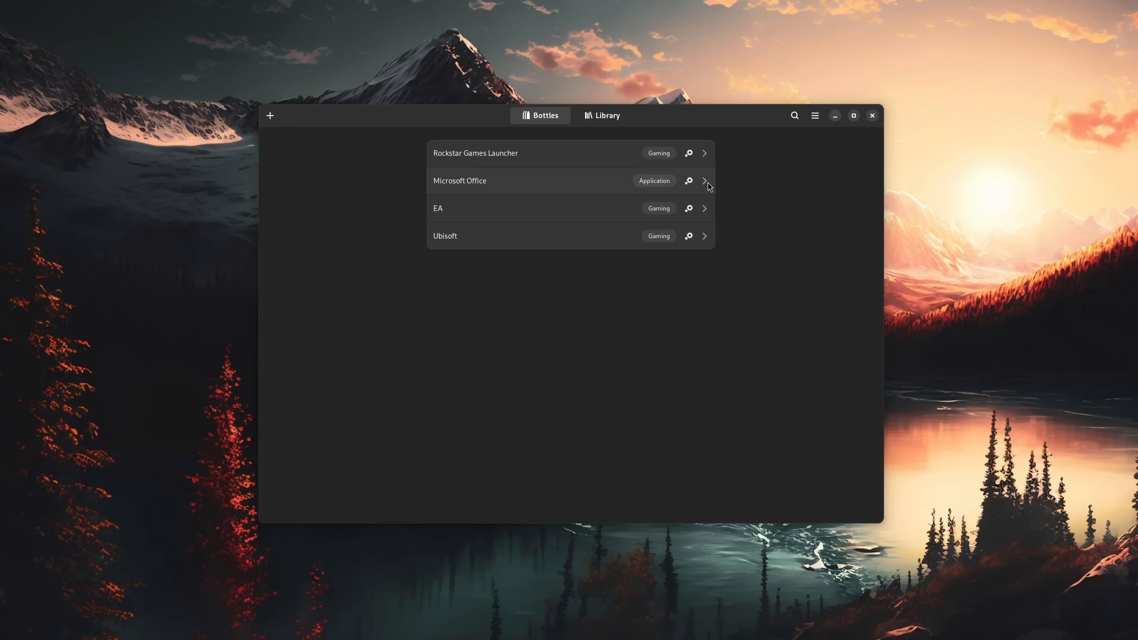